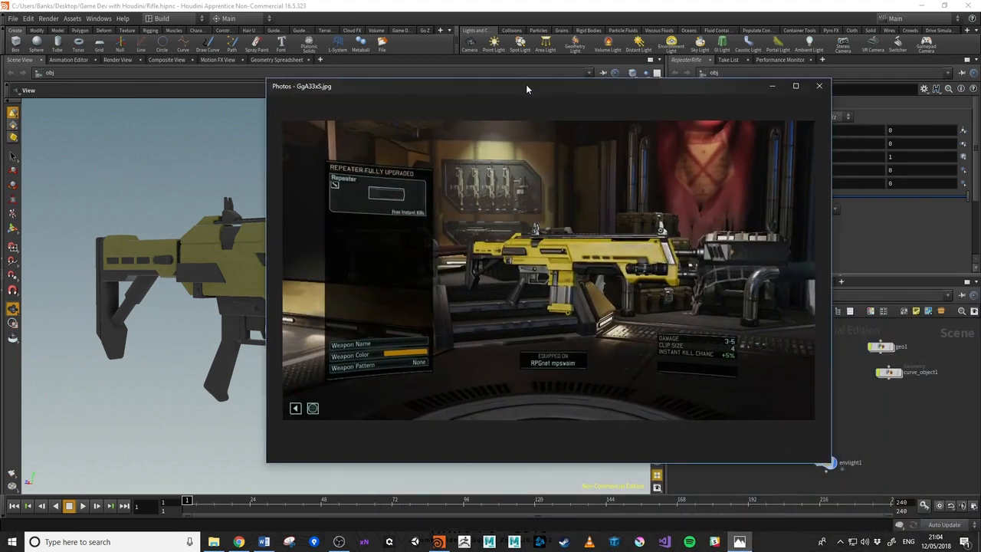
- Close the GgA33xS.jpg rifle reference in Photos to return to the Houdini model
left_click_drag(527, 86, 611, 94)
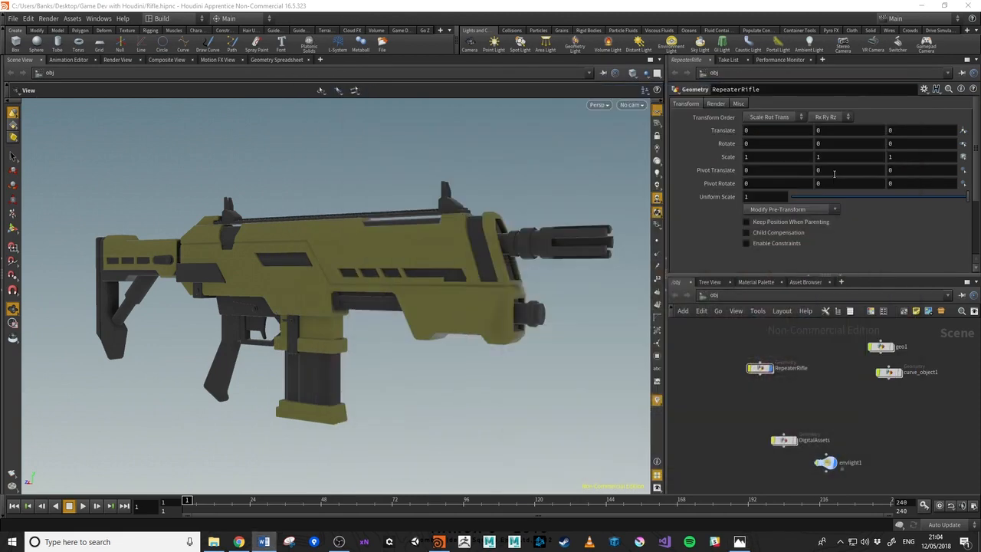
mouse_move(834, 181)
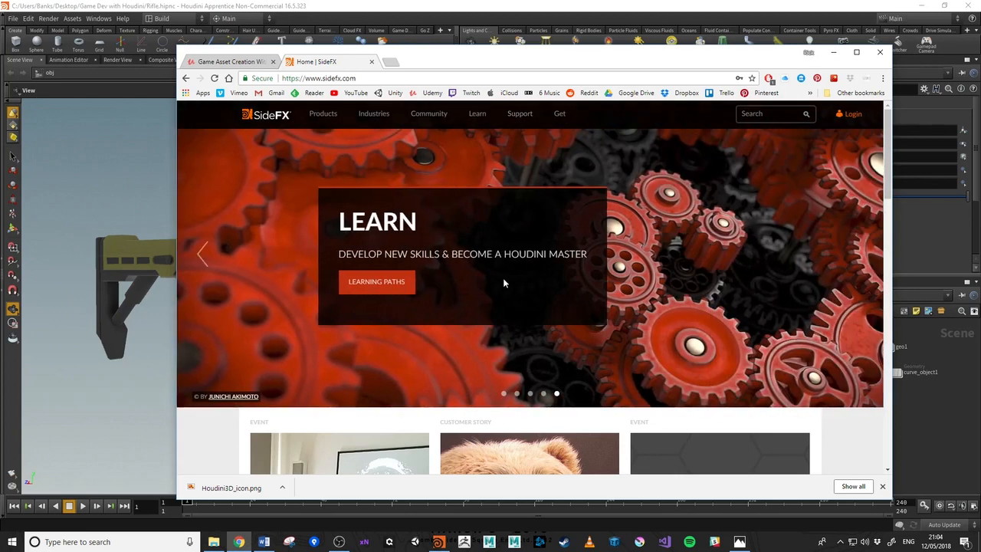
mouse_move(310, 276)
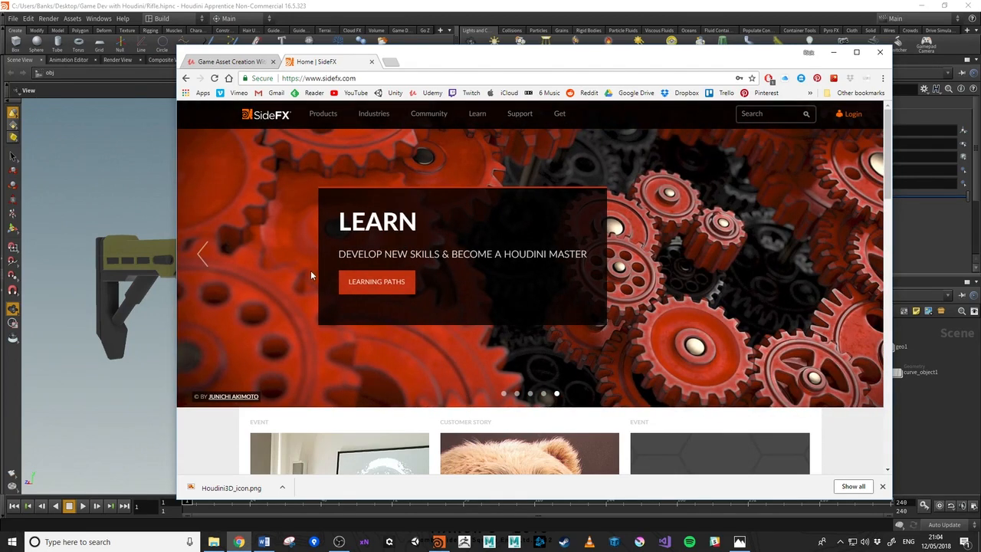
mouse_move(301, 179)
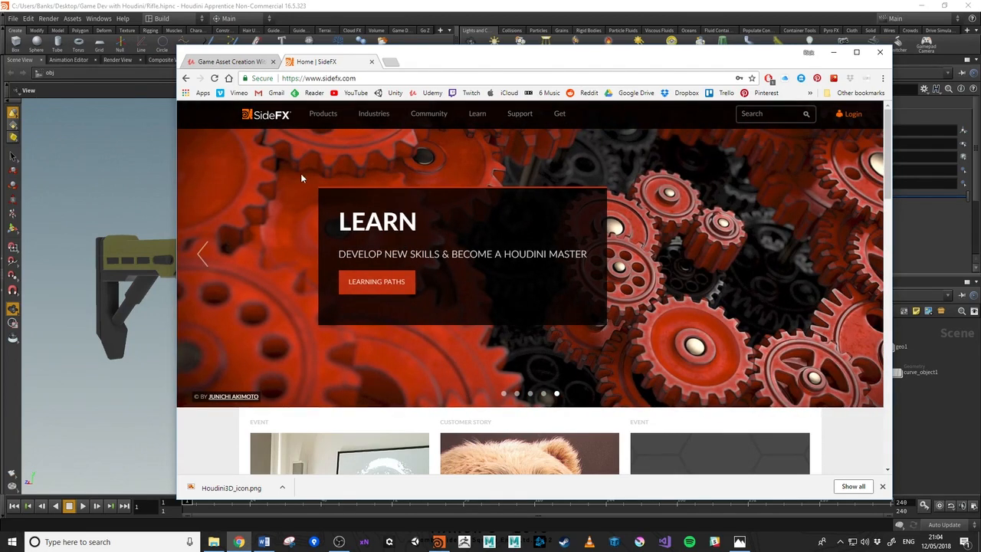
mouse_move(230, 197)
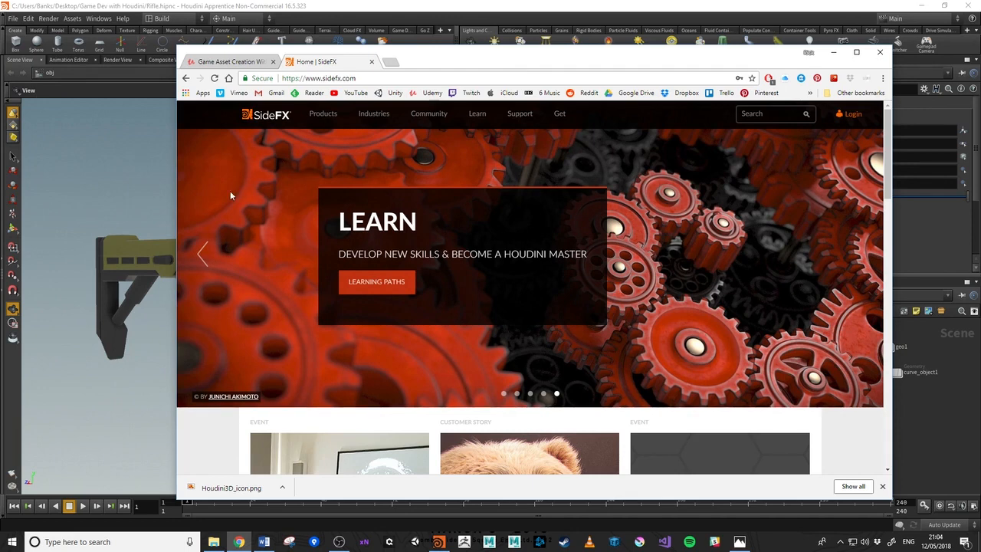
mouse_move(503, 188)
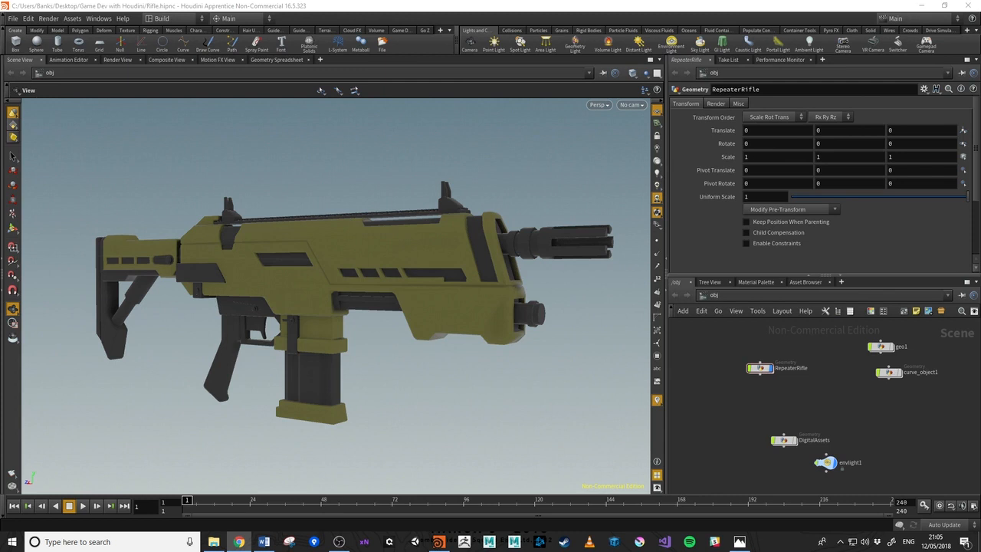
mouse_move(790, 272)
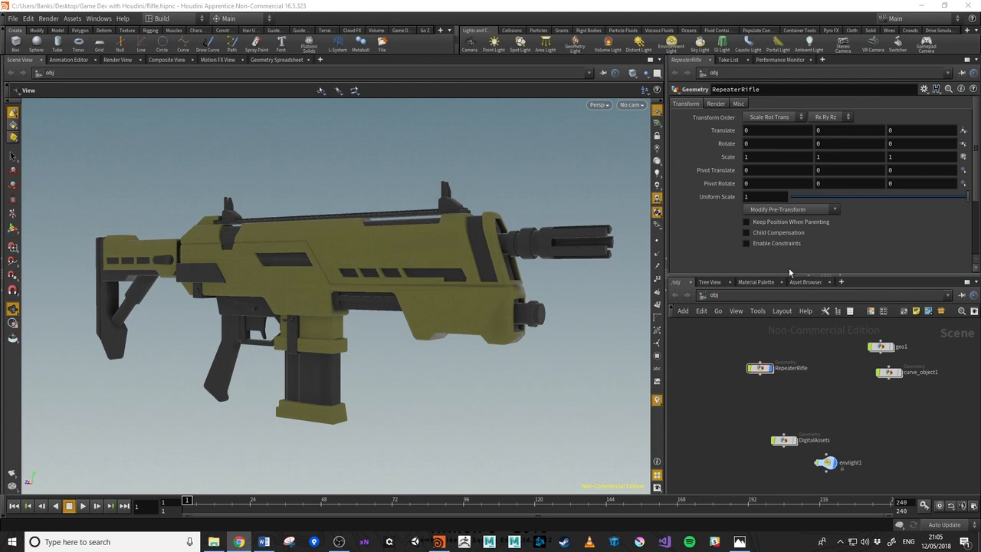
mouse_move(438, 261)
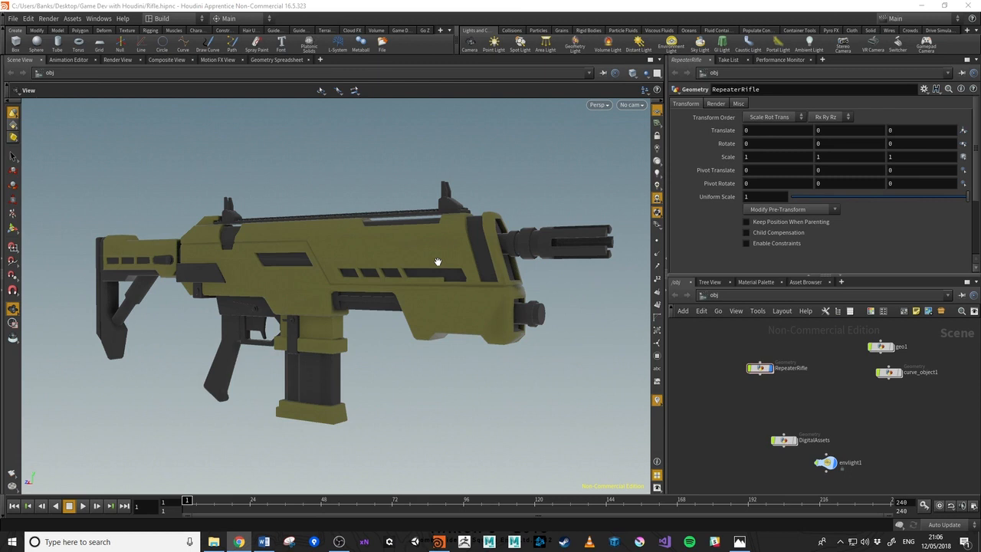
mouse_move(354, 294)
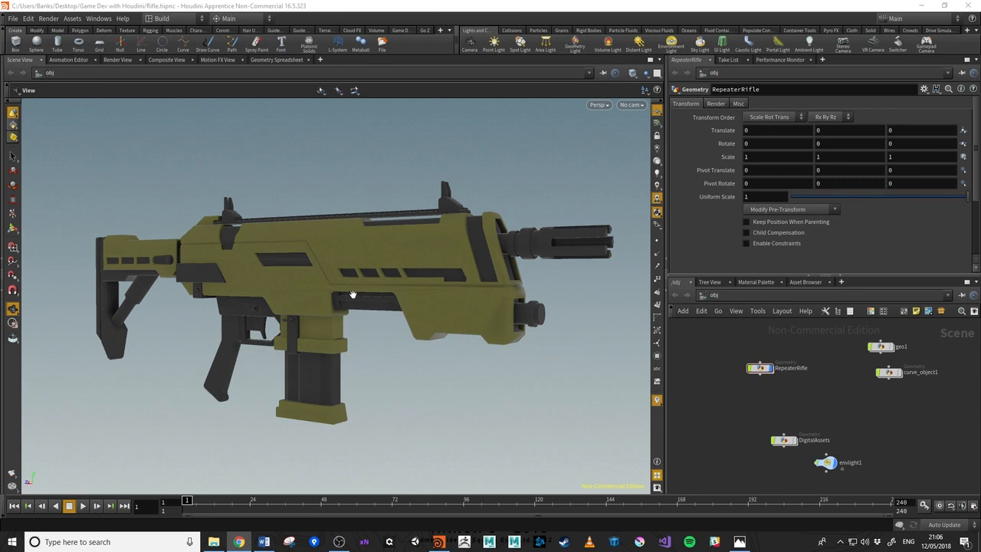
mouse_move(337, 233)
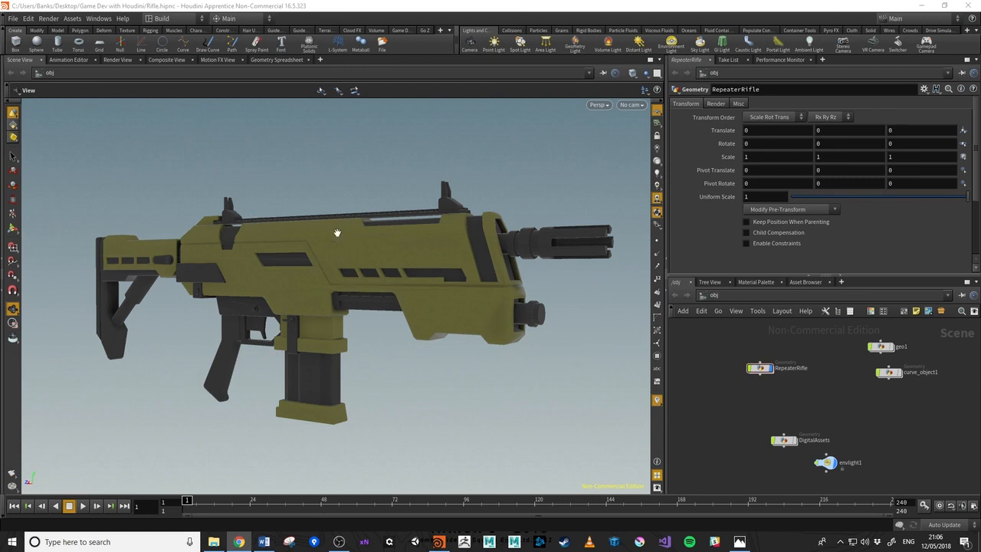